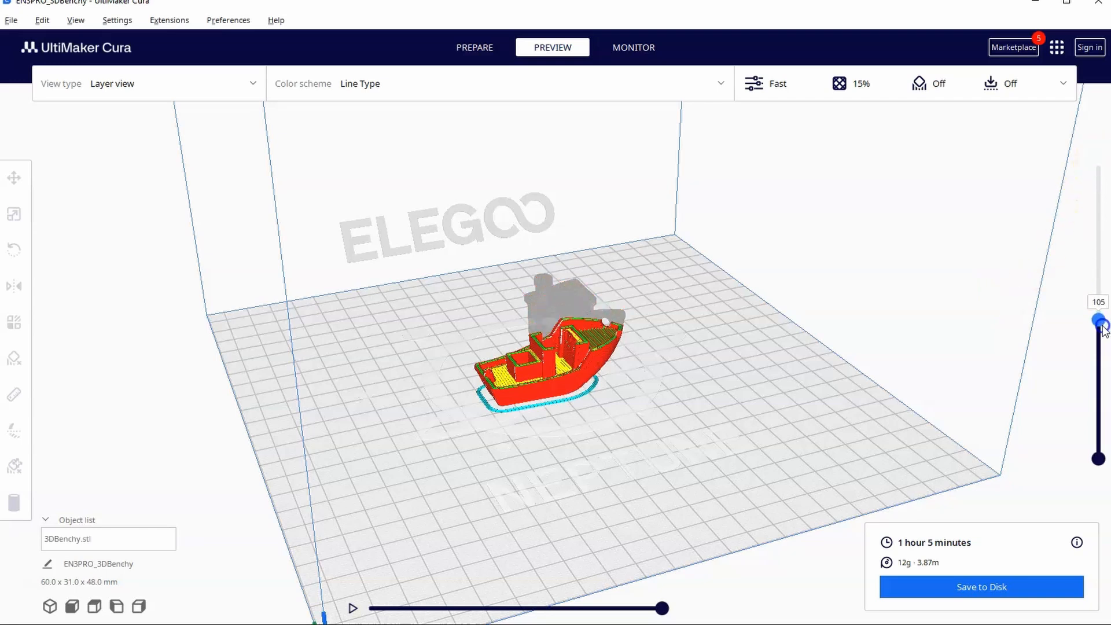
Step: Raise the layer slider to layer 240 to show all layers, then save the print file to disk
drag(1100, 322, 1100, 165)
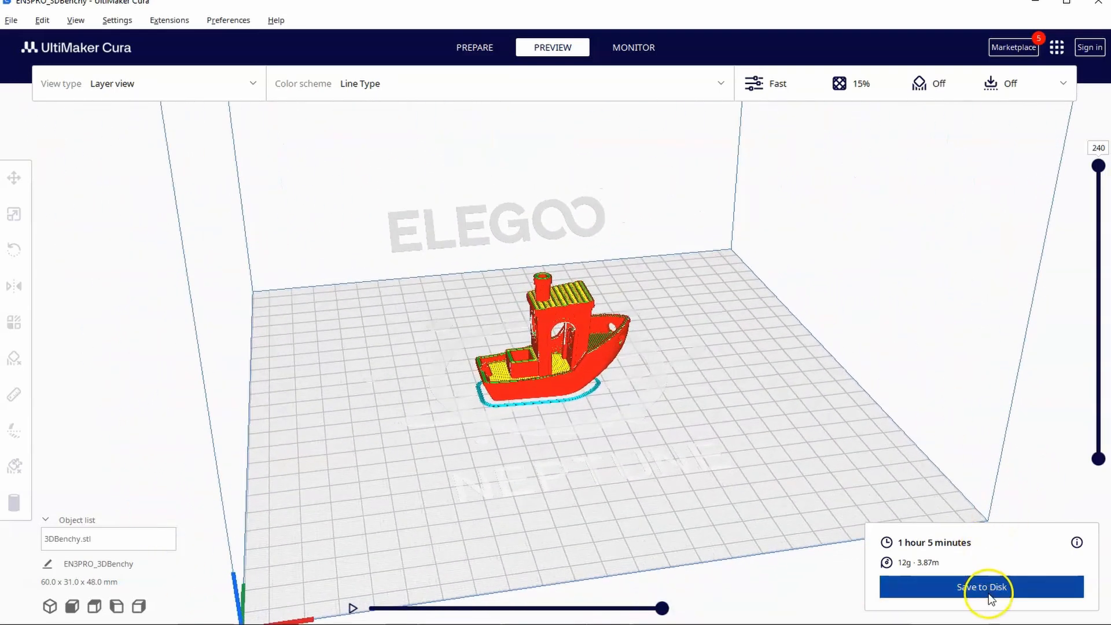
click(474, 47)
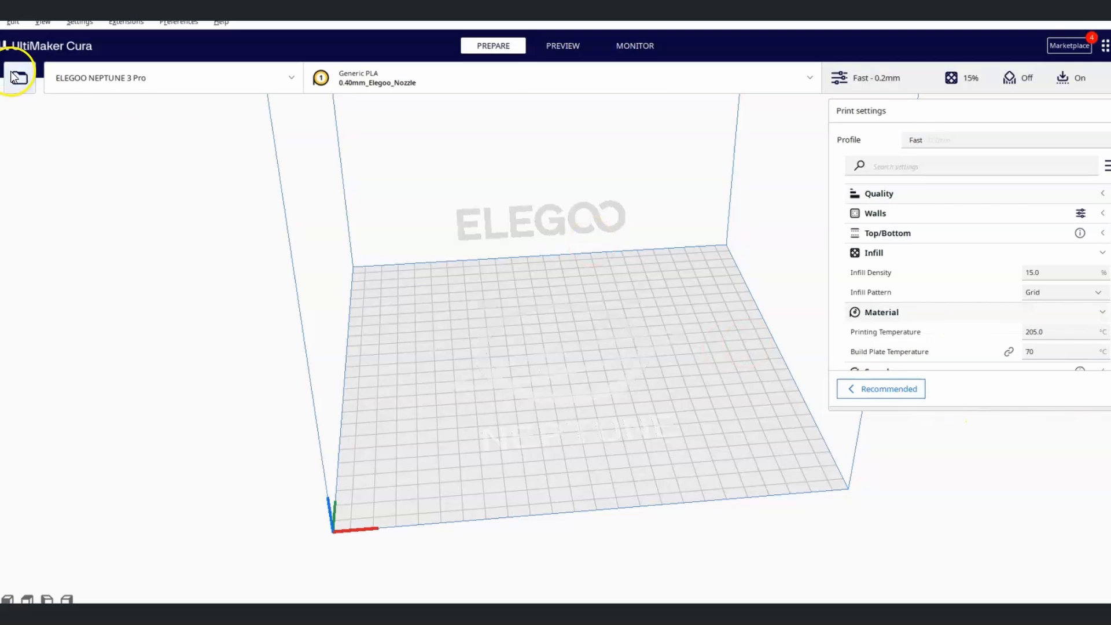
Step: Load 3DBenchy from EASTFUN (D:) > Files for Demo > Tests onto the build plate
click(18, 78)
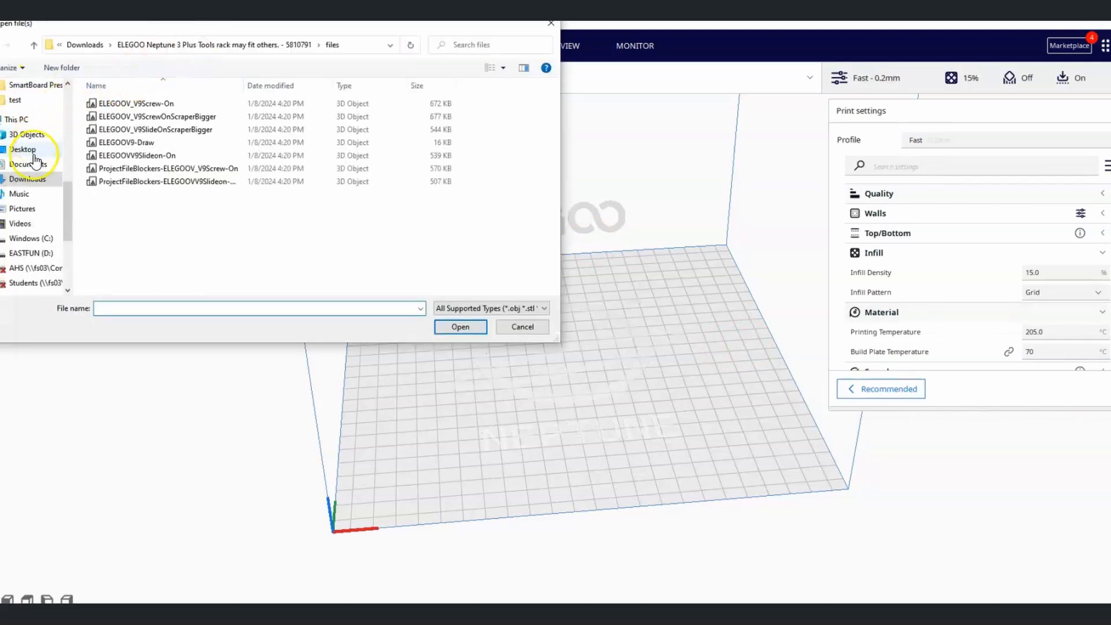
click(34, 223)
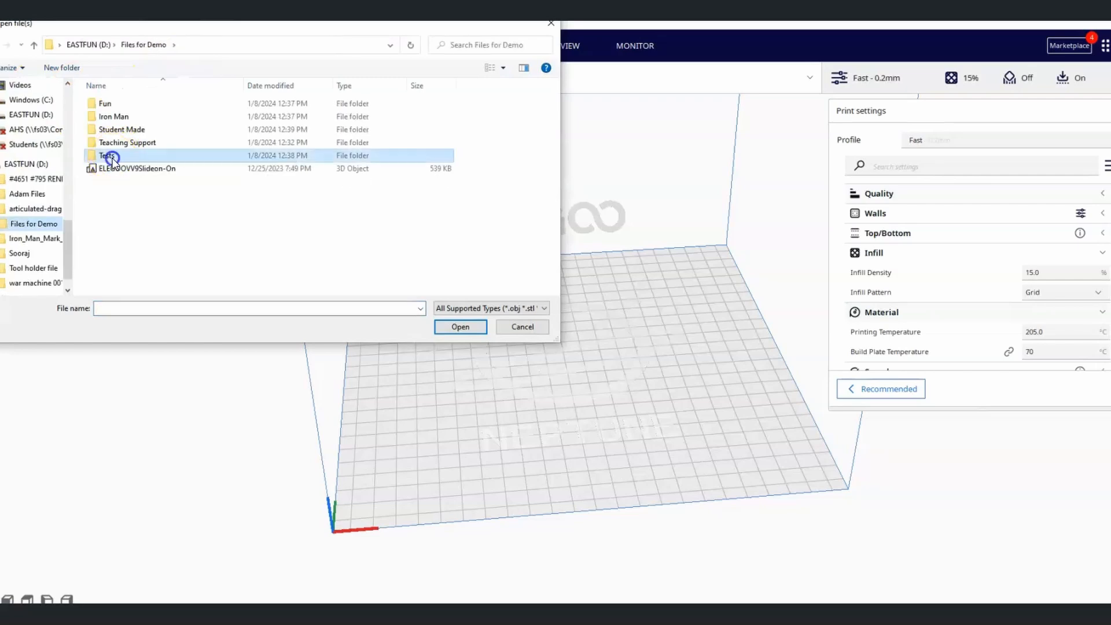
double_click(108, 155)
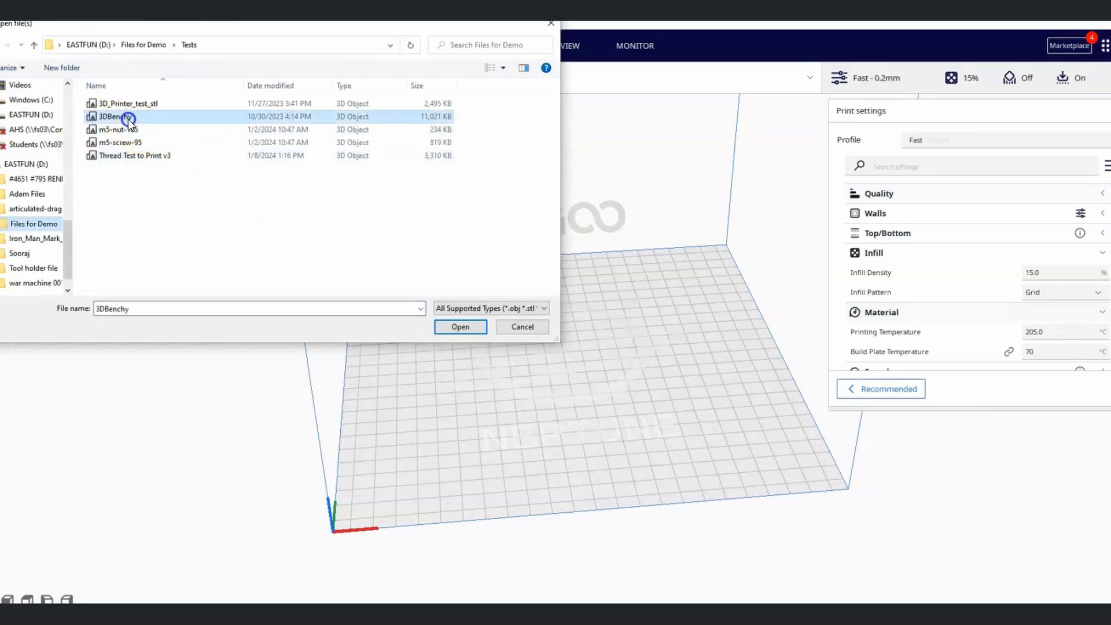
click(460, 326)
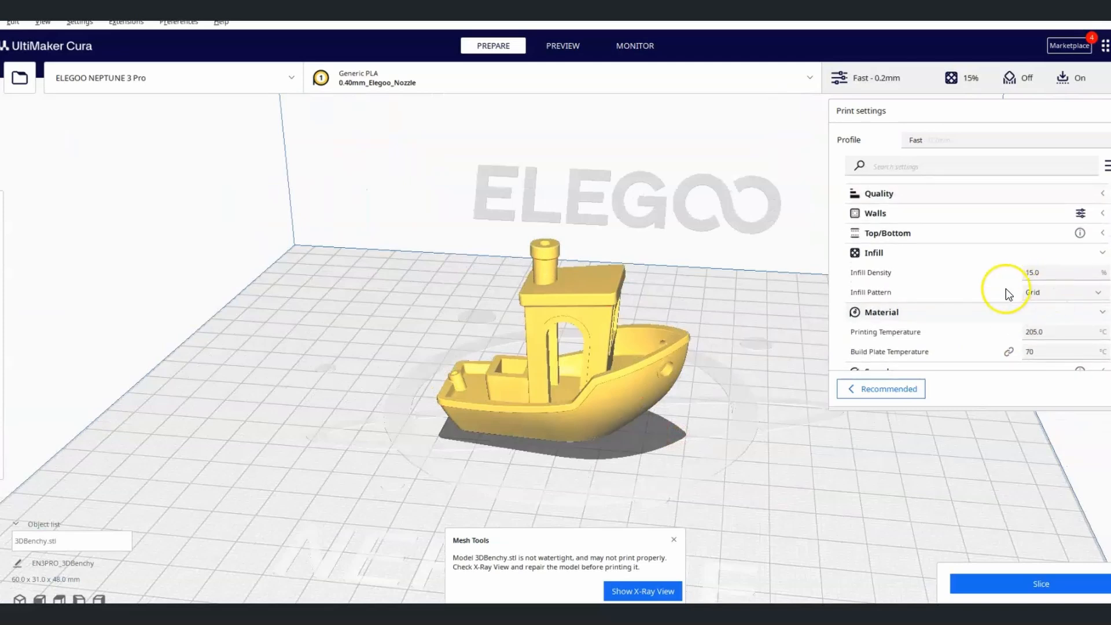
Step: Set infill to 50% Triangles, disable Generate Support, and choose Skirt adhesion
click(1056, 272)
text(50)
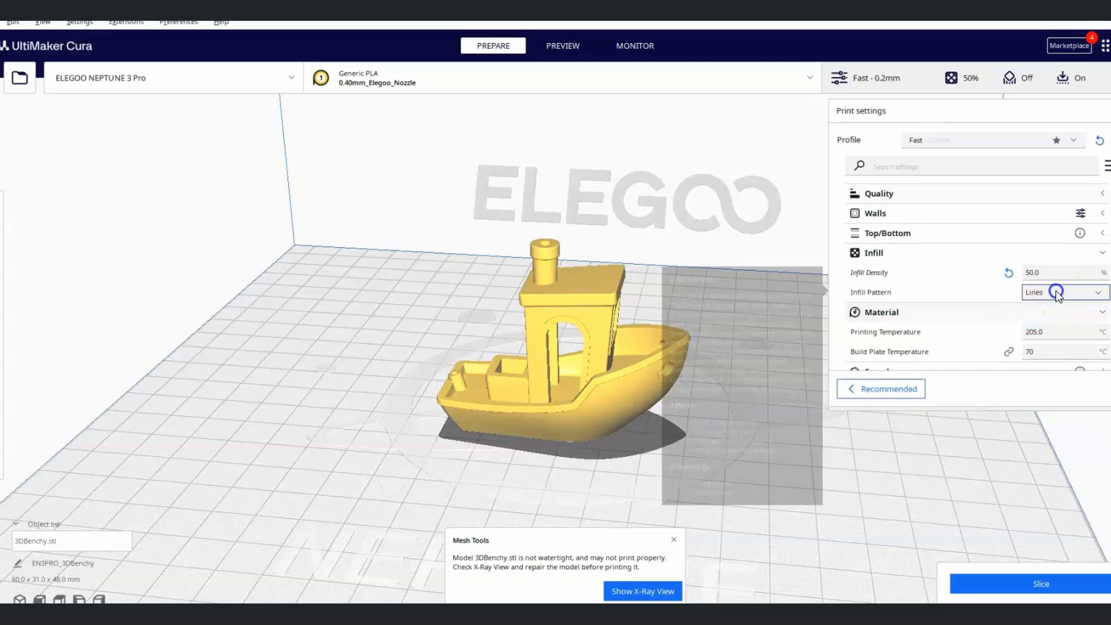
click(1063, 291)
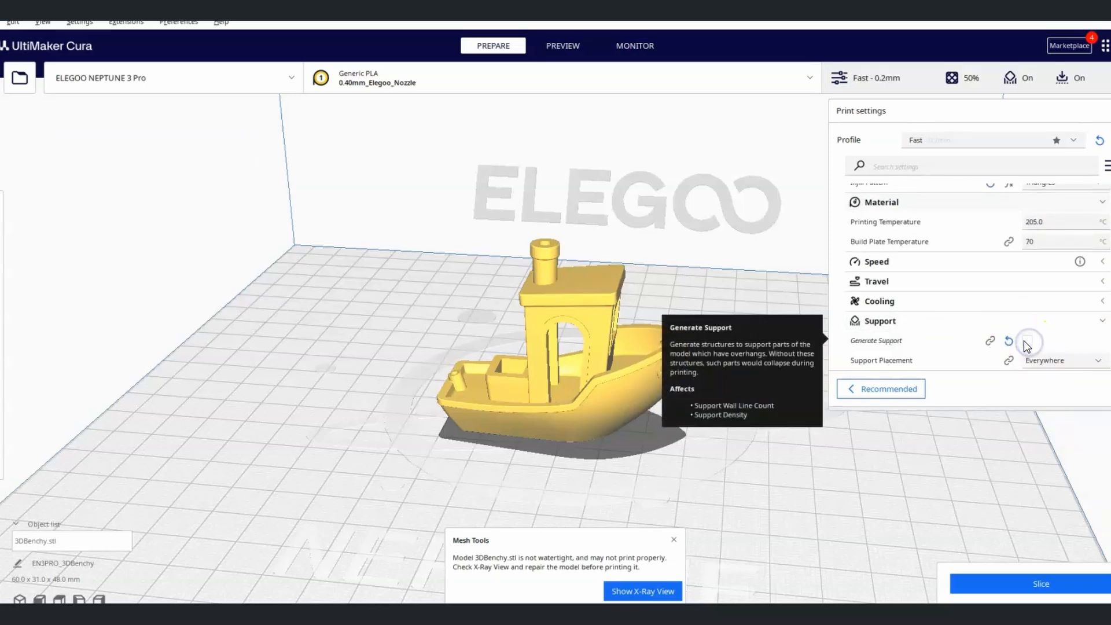
click(1030, 340)
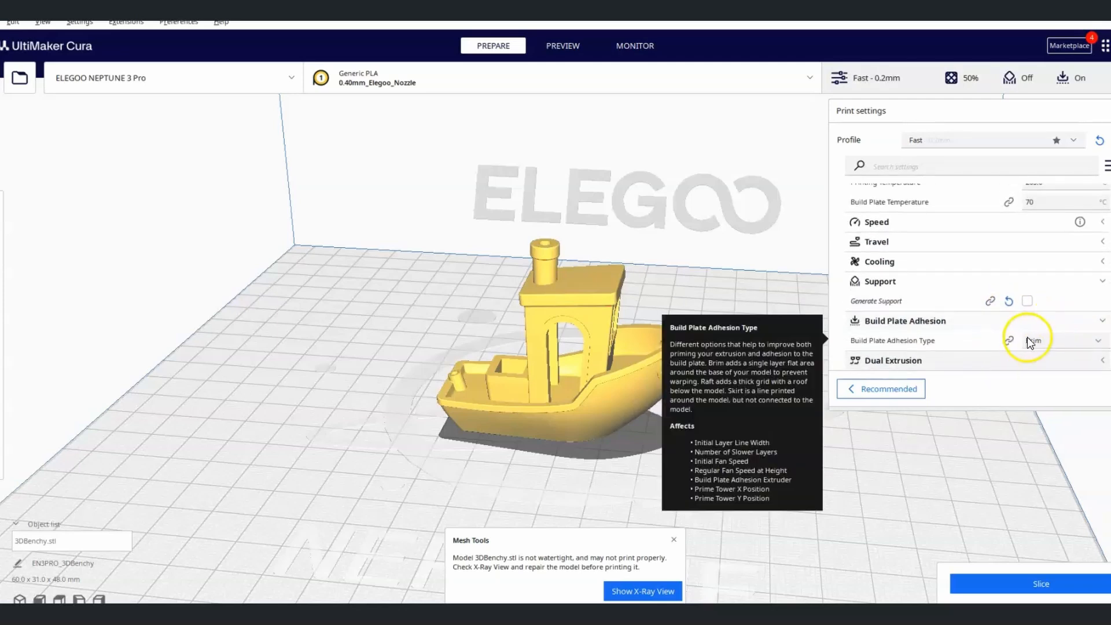
click(1063, 341)
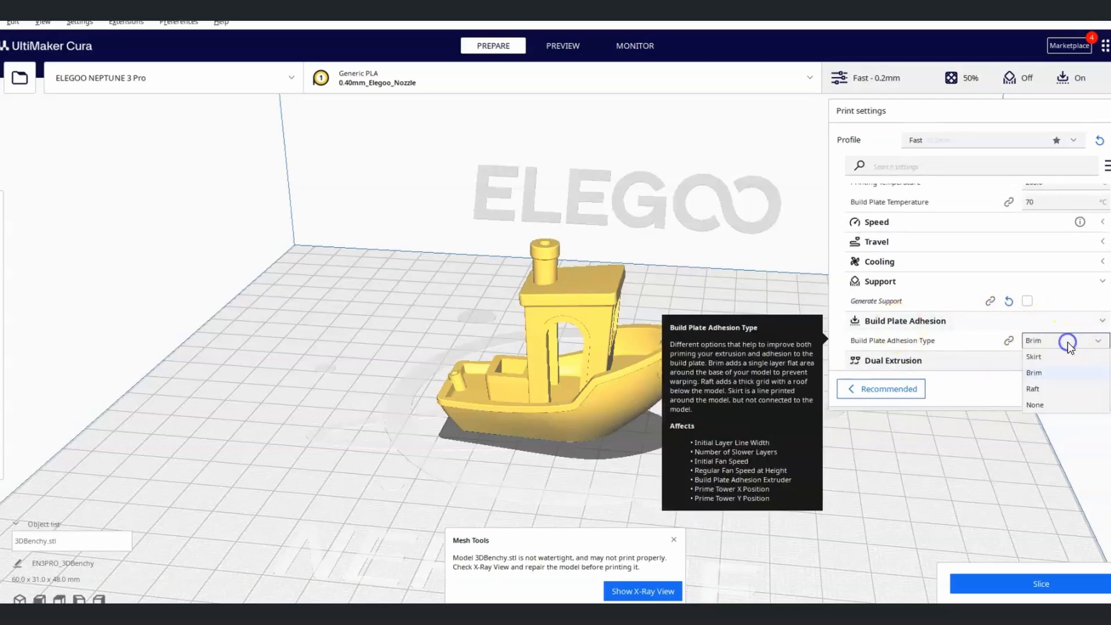
click(1034, 356)
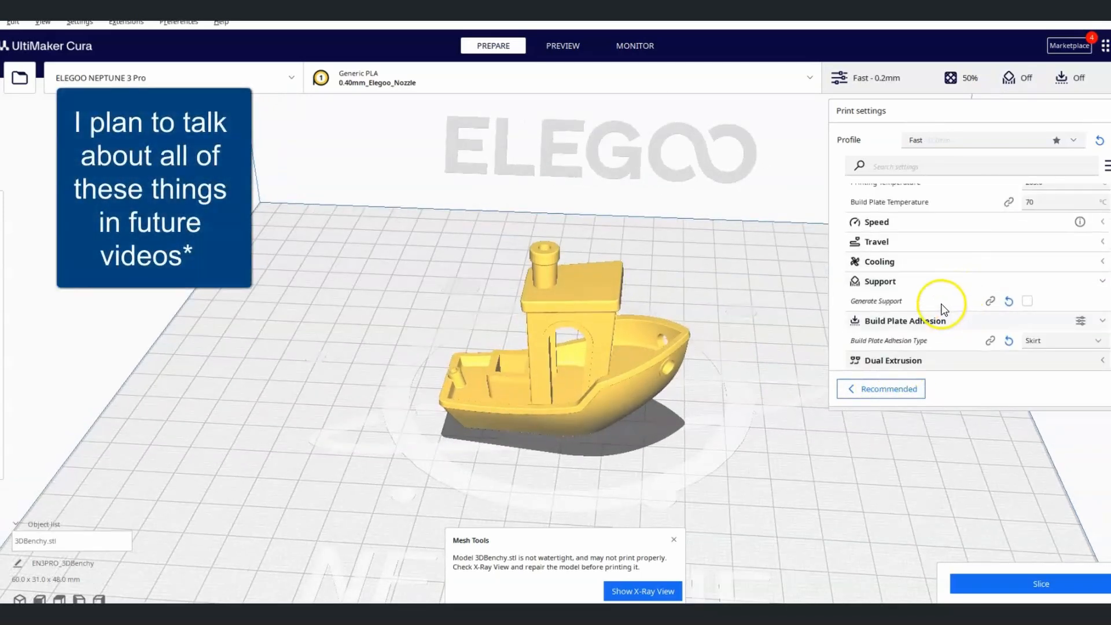
mouse_move(987, 333)
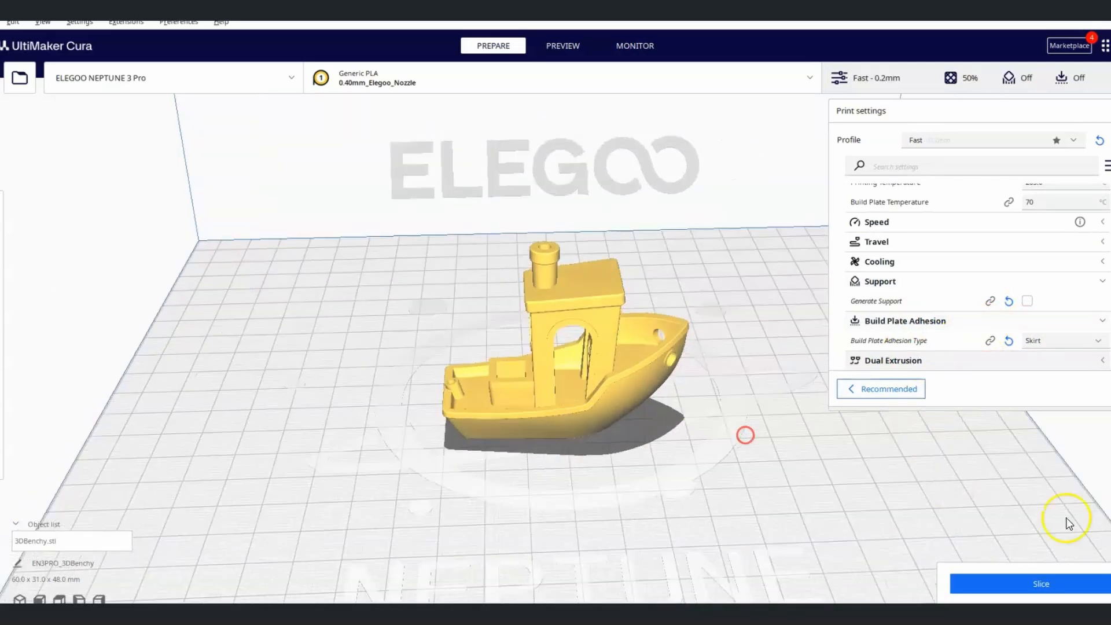
mouse_move(1056, 588)
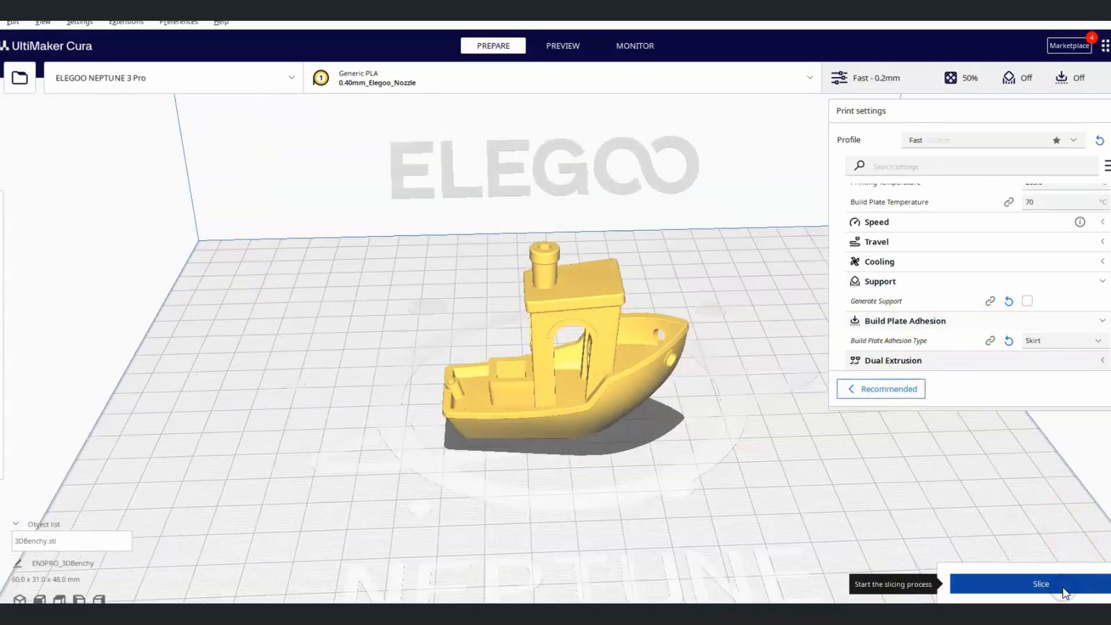
Step: Slice the Benchy and view the layer preview, estimated at 1 hour 5 minutes and 12 g
click(1040, 584)
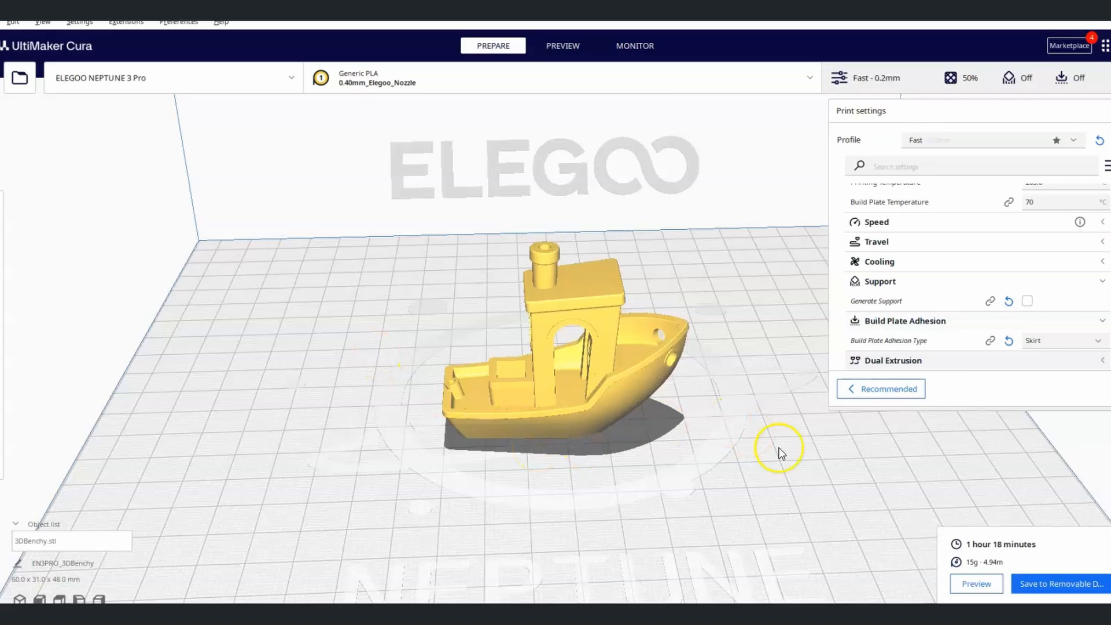
drag(779, 453, 915, 500)
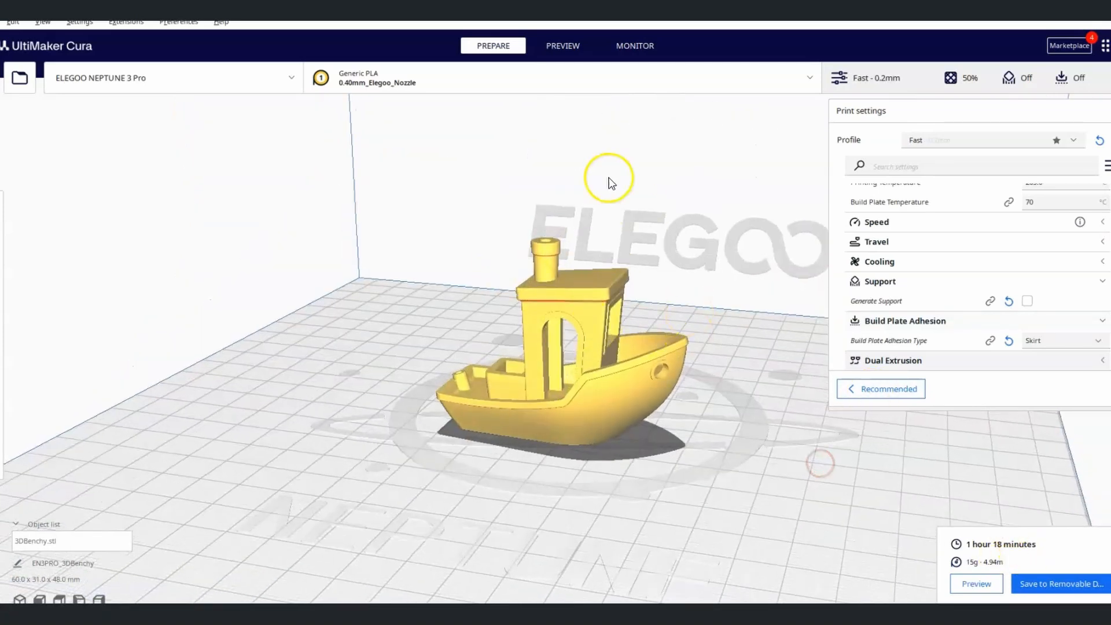
click(563, 45)
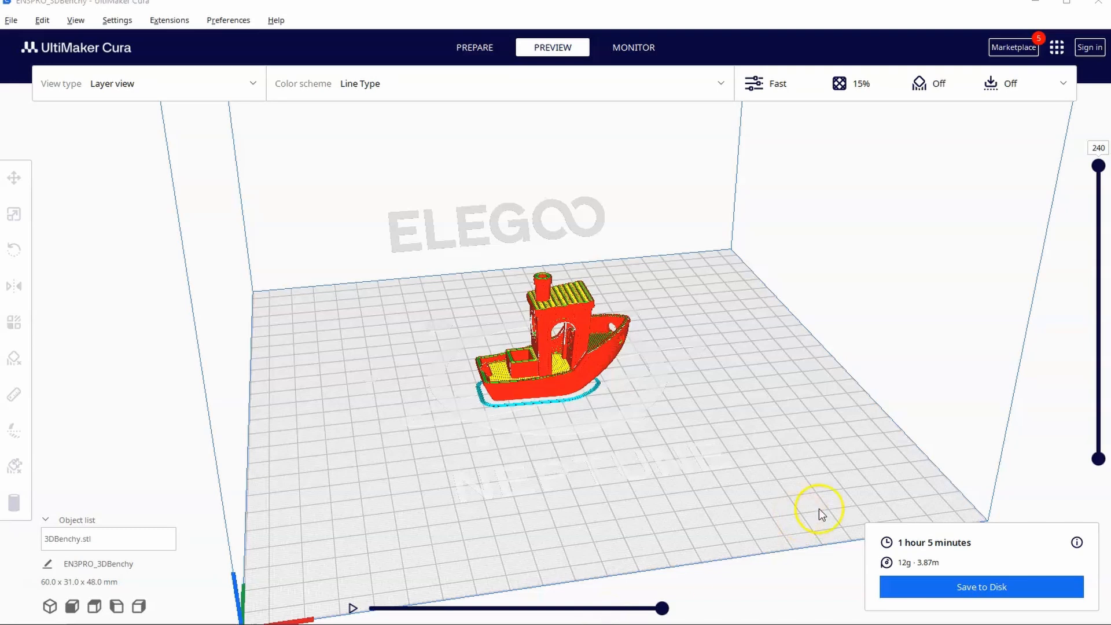
mouse_move(966, 226)
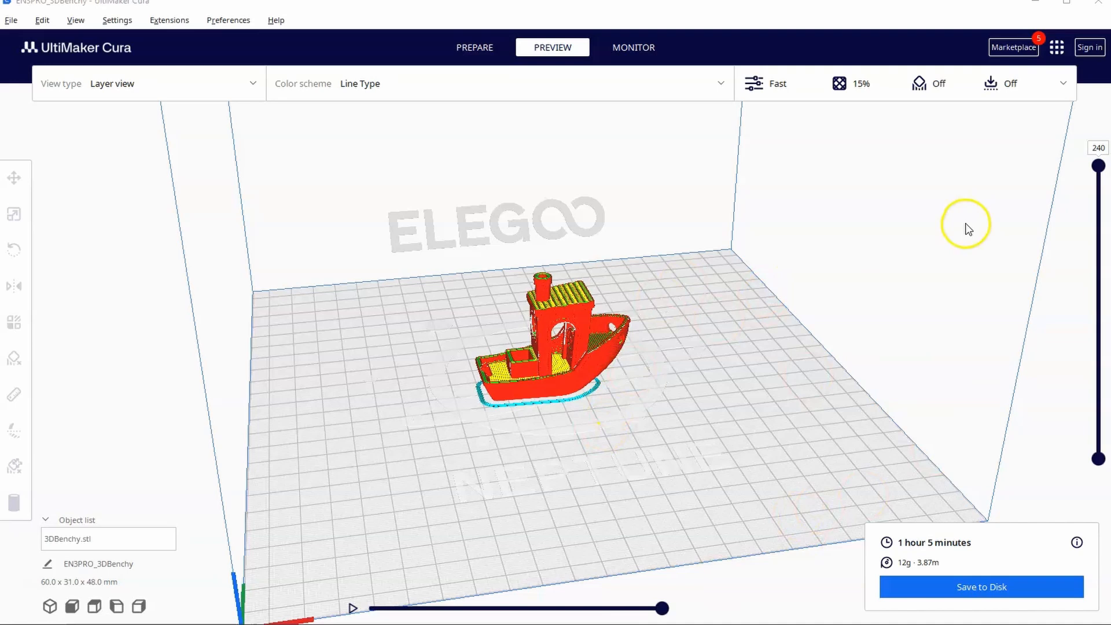
mouse_move(571, 314)
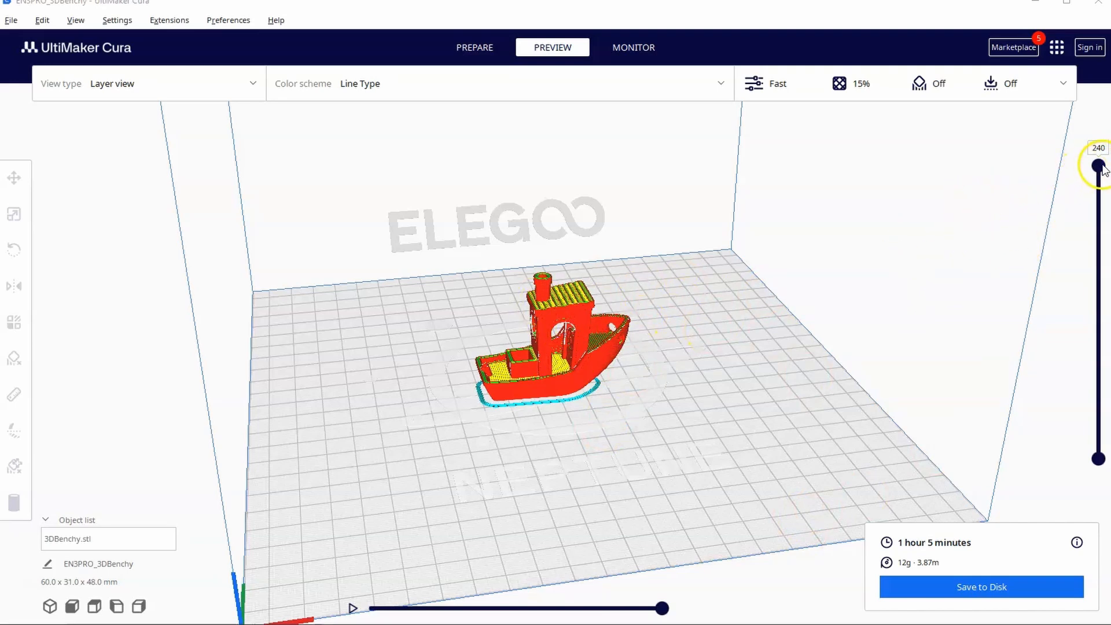
drag(1098, 165, 1098, 314)
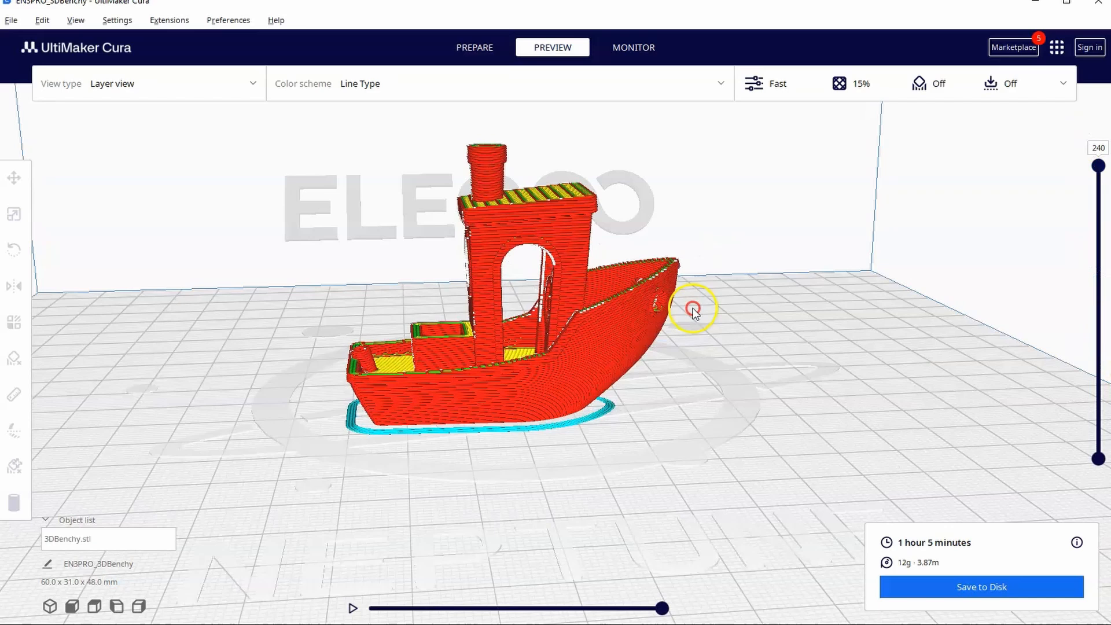
drag(693, 312, 664, 283)
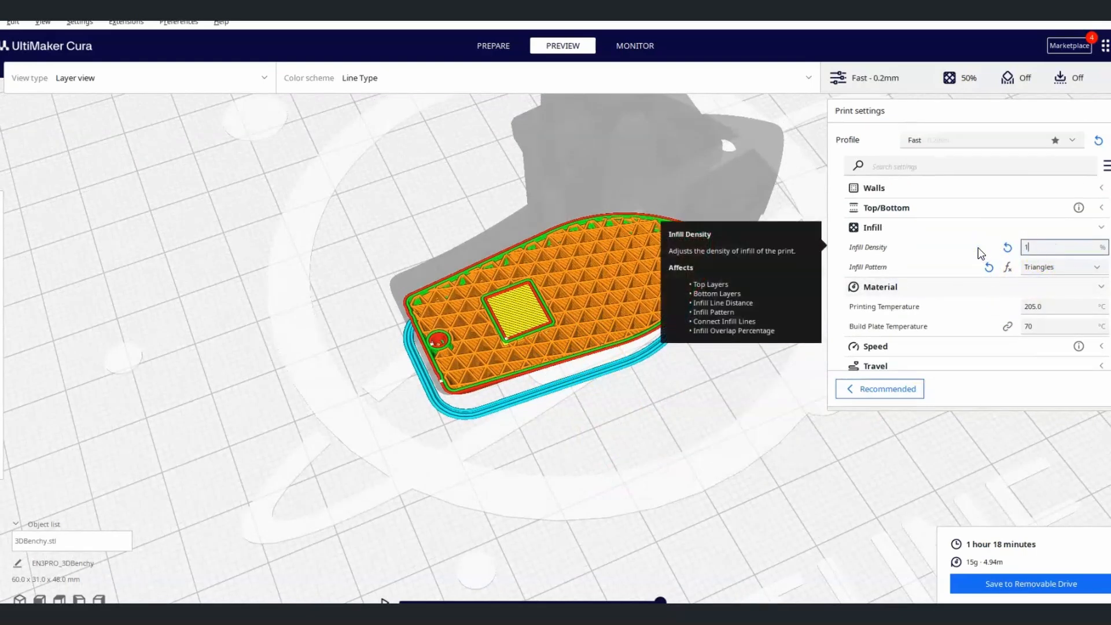
Step: Set infill density to 100%, re-slice the Benchy and show its layer preview (1 h 55 min, 20 g)
text(100)
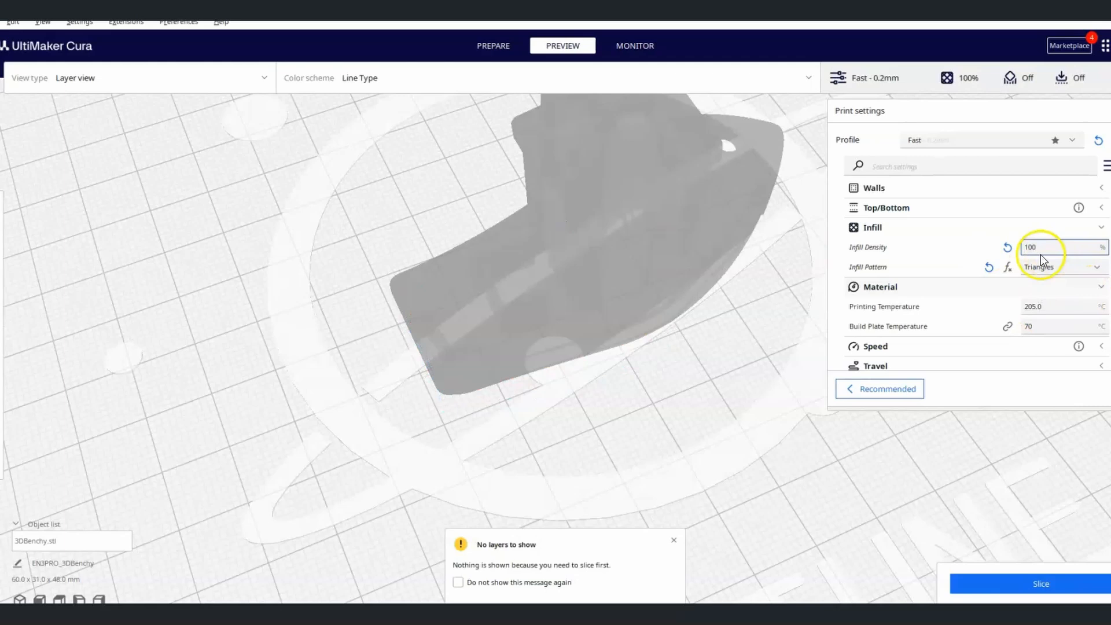
mouse_move(542, 228)
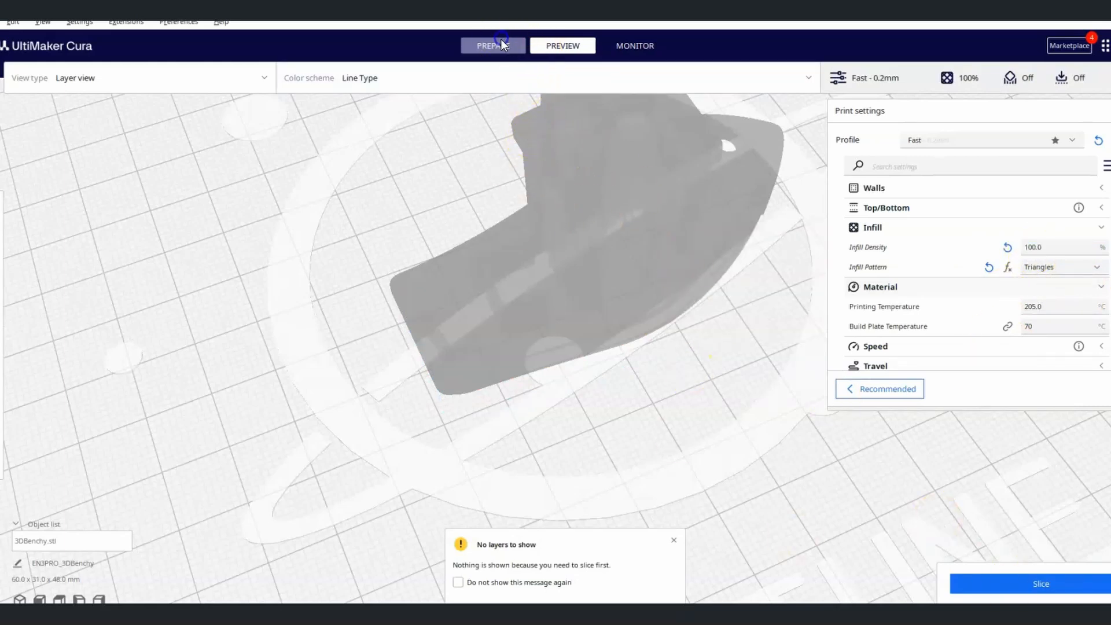
click(494, 46)
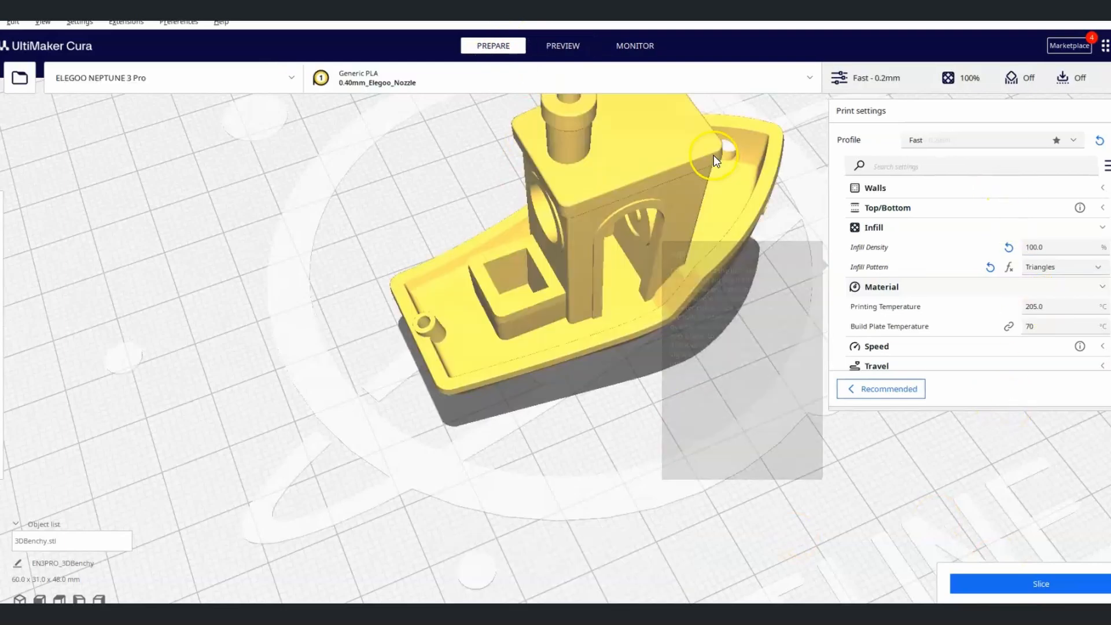
click(1041, 583)
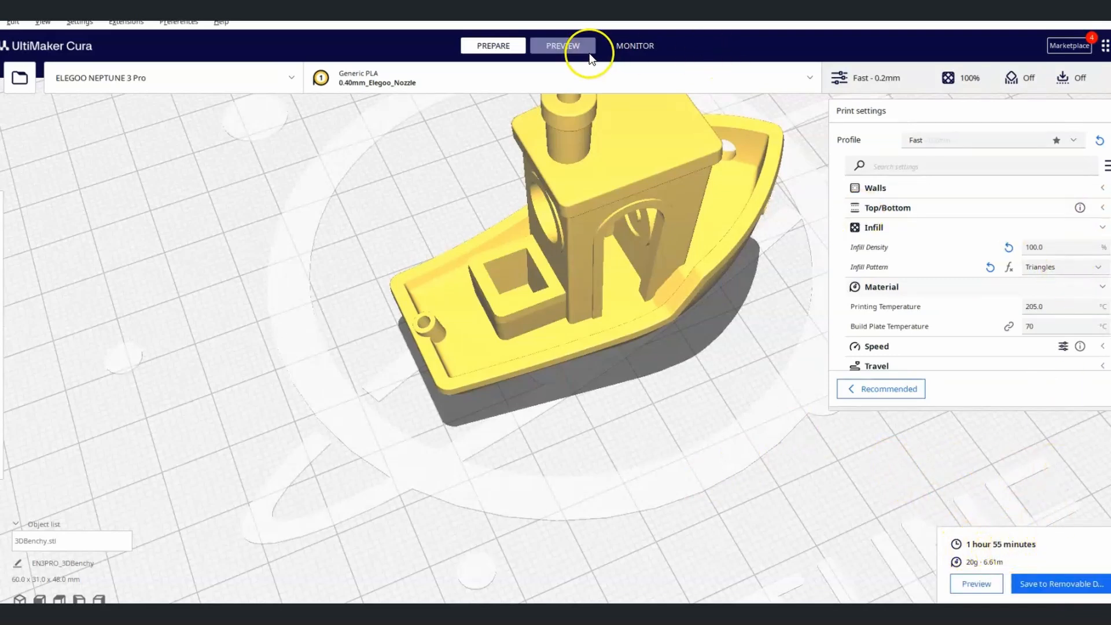
click(563, 45)
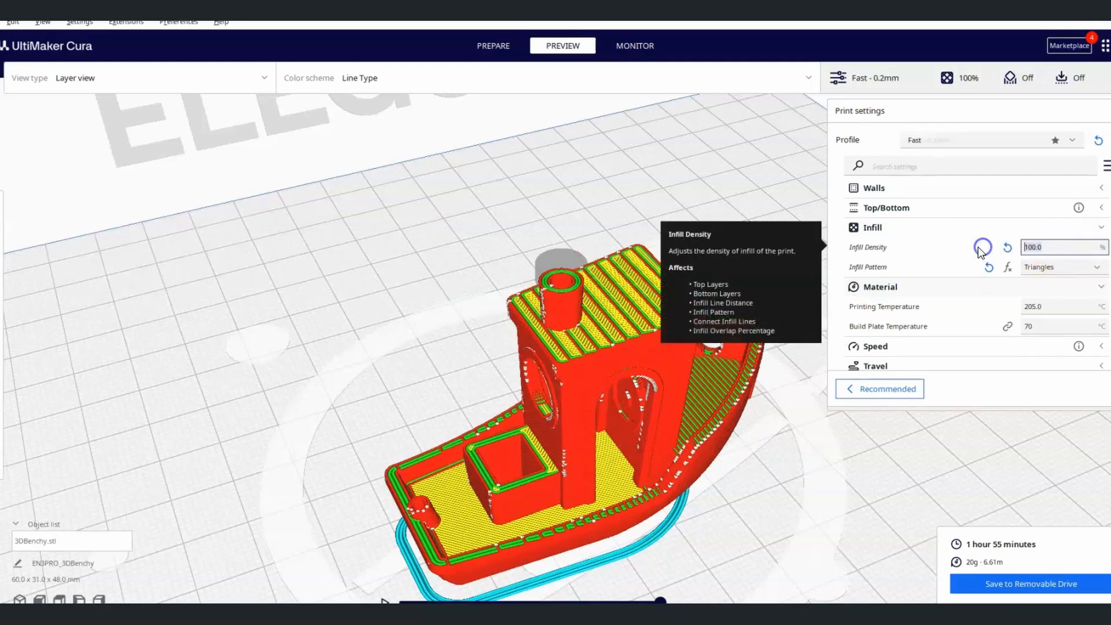
Step: Start slicing at 10% infill, cancel, then re-slice the Benchy at 30% infill (1 h 12 min, 13 g)
text(10)
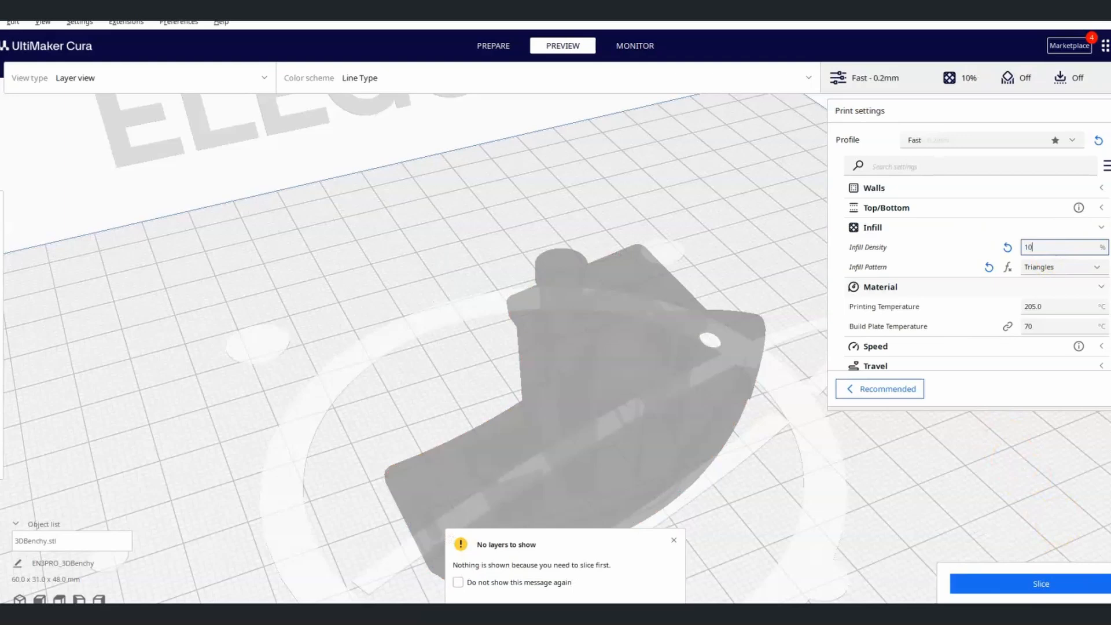
click(1041, 583)
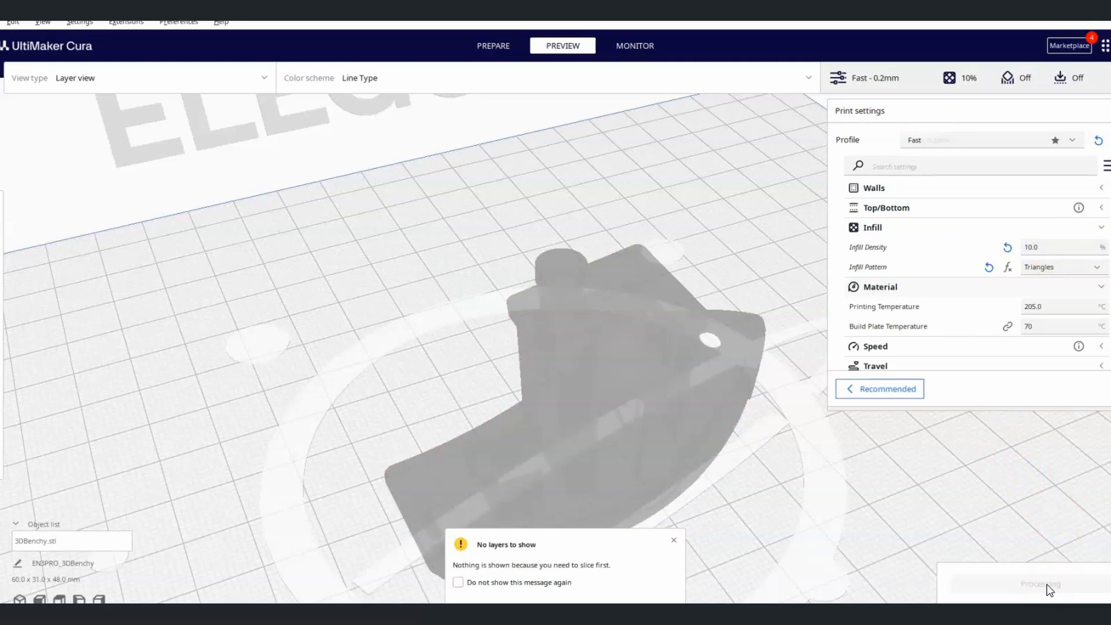
click(1039, 584)
text(30)
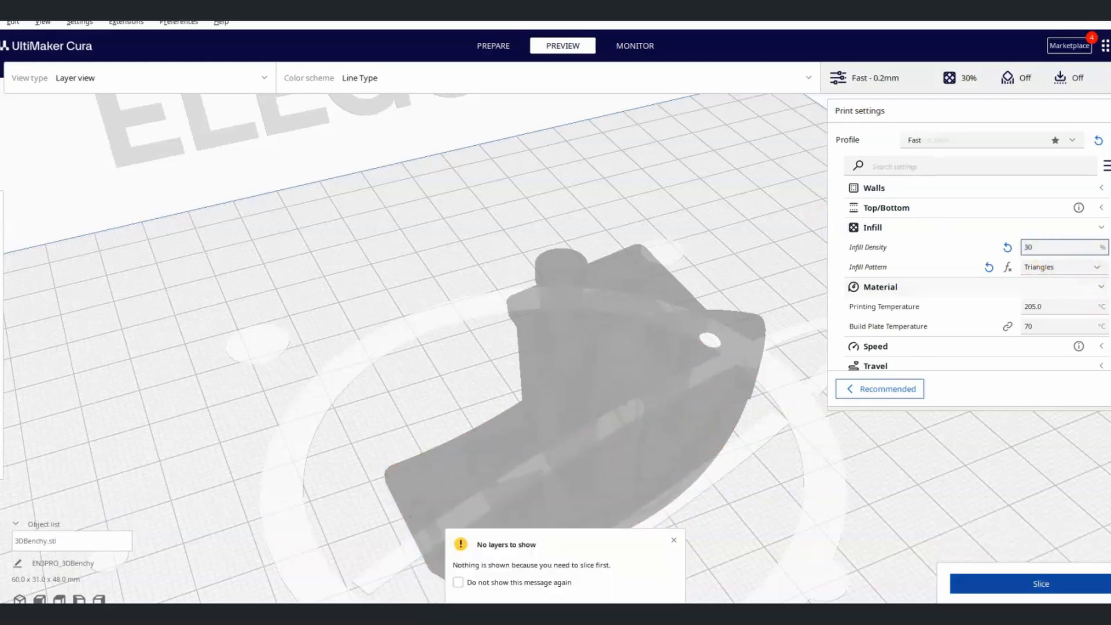
click(1041, 583)
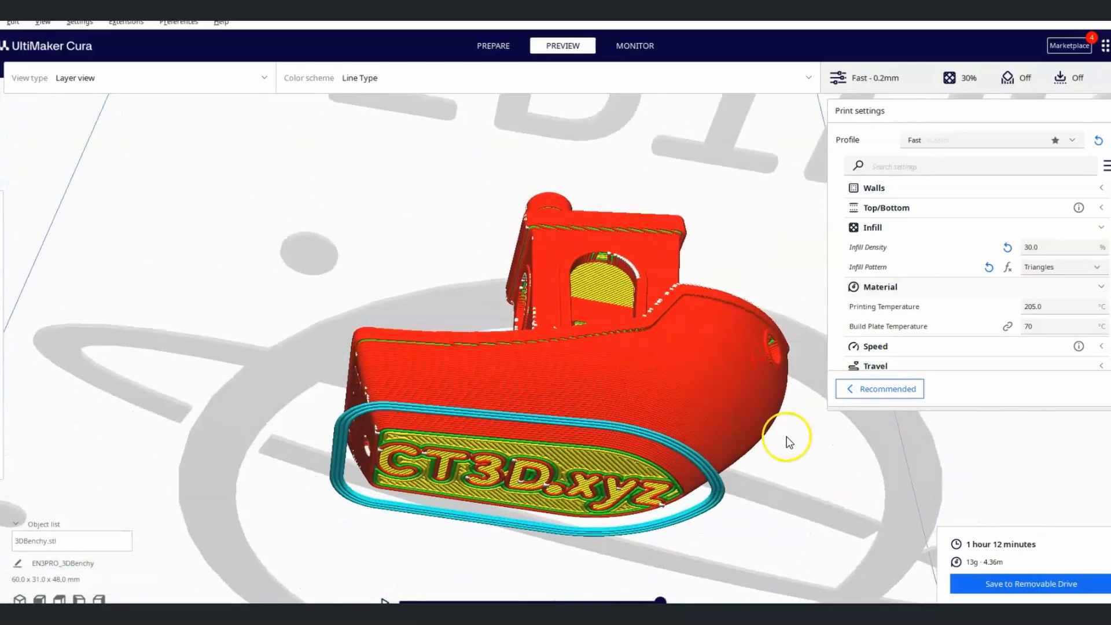
drag(789, 438, 475, 387)
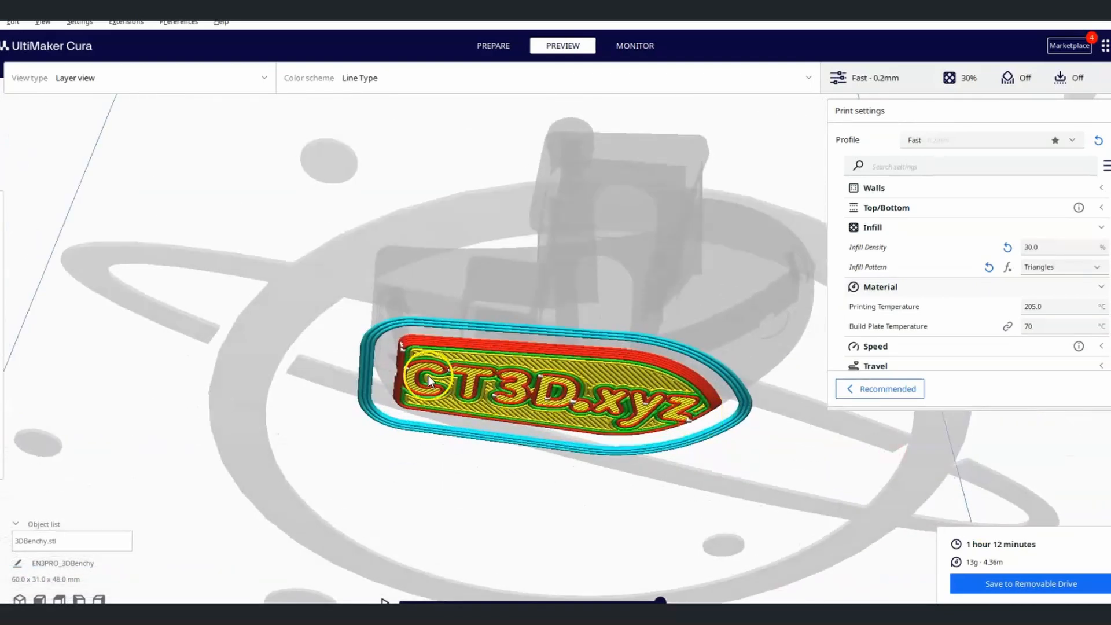
mouse_move(528, 398)
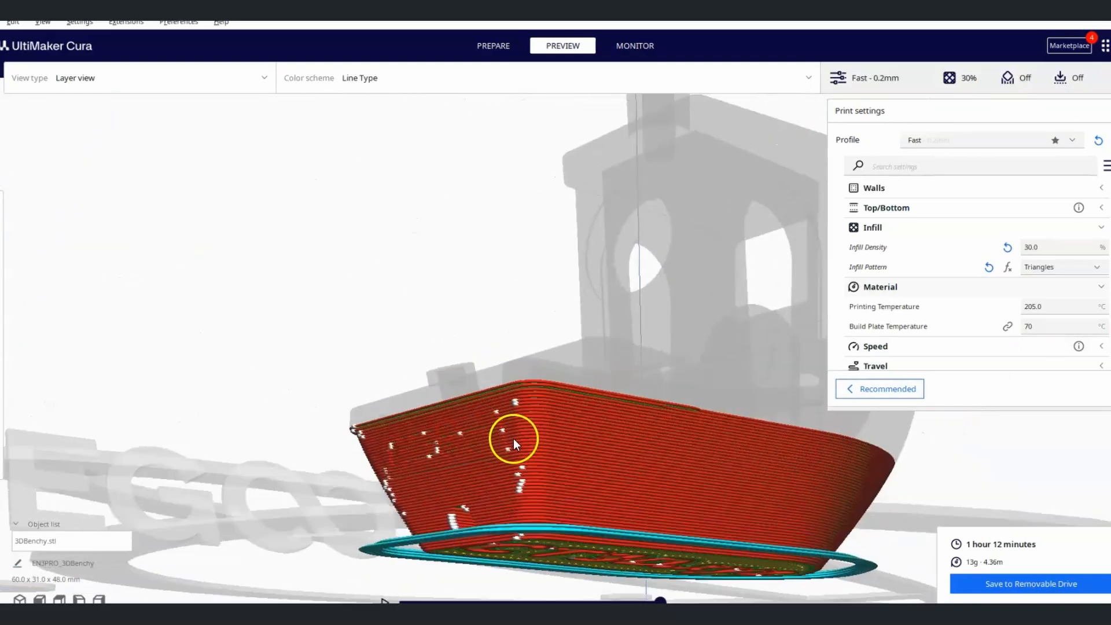
drag(515, 444, 686, 349)
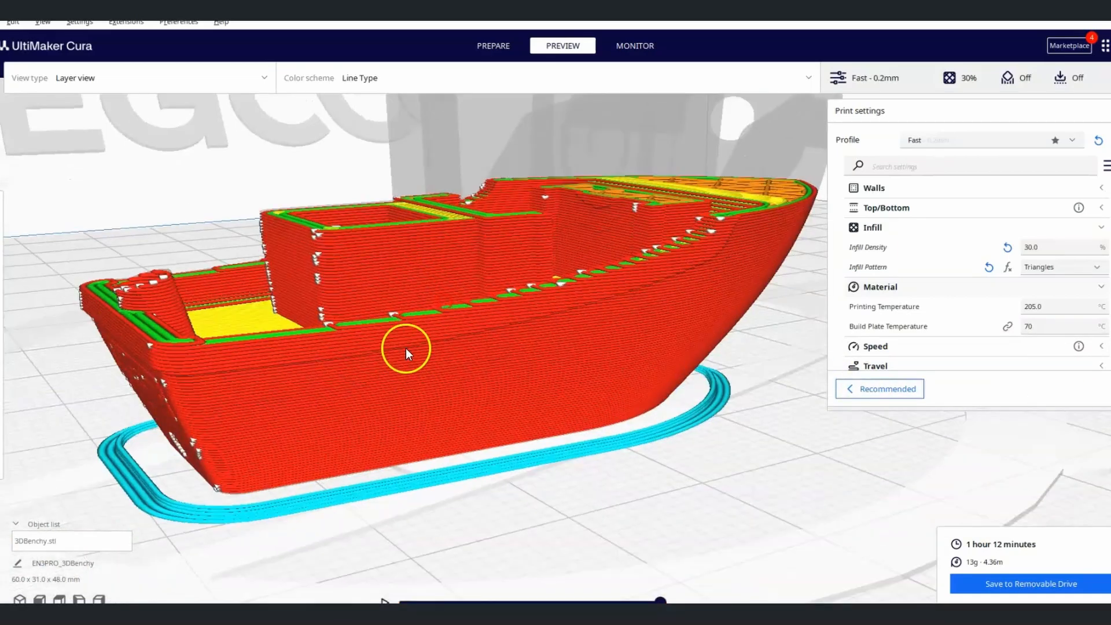
drag(408, 353, 141, 454)
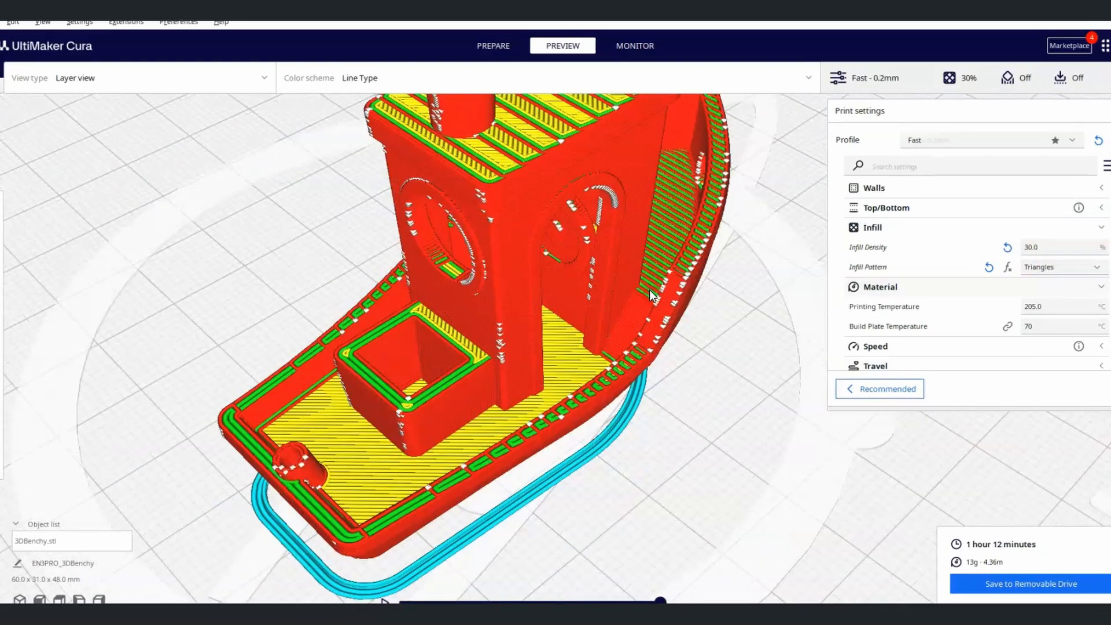
drag(652, 295, 749, 338)
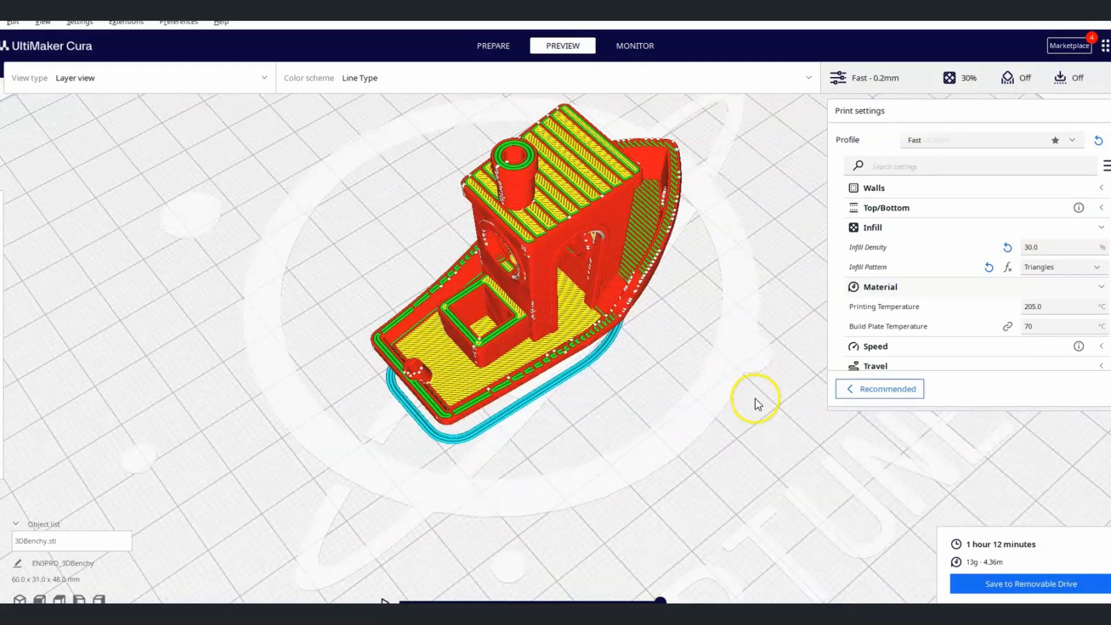
mouse_move(1056, 583)
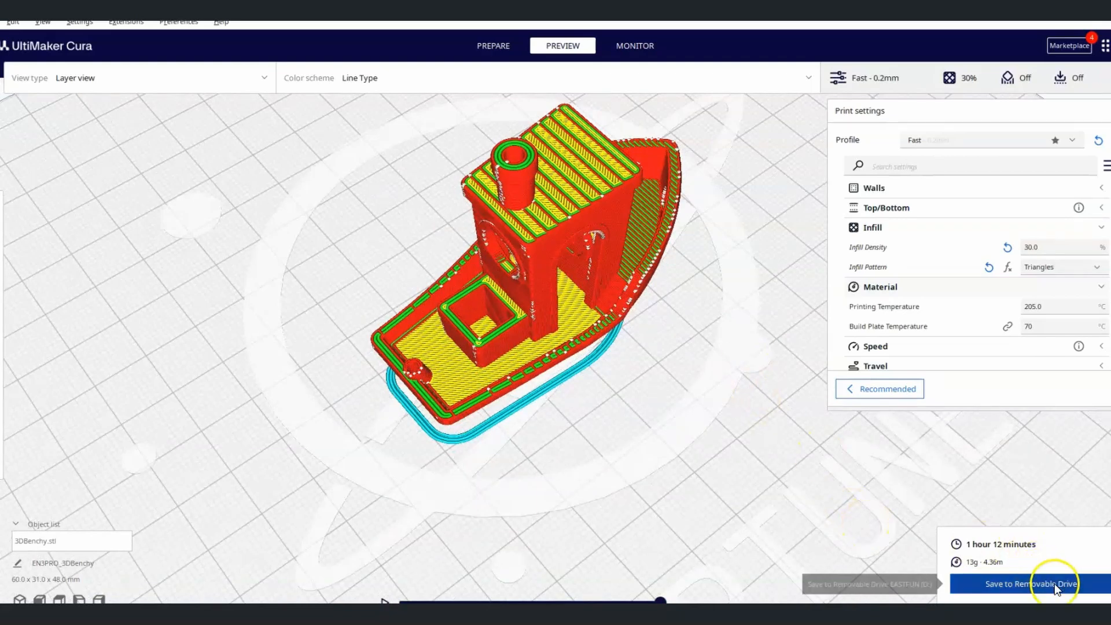
mouse_move(1031, 584)
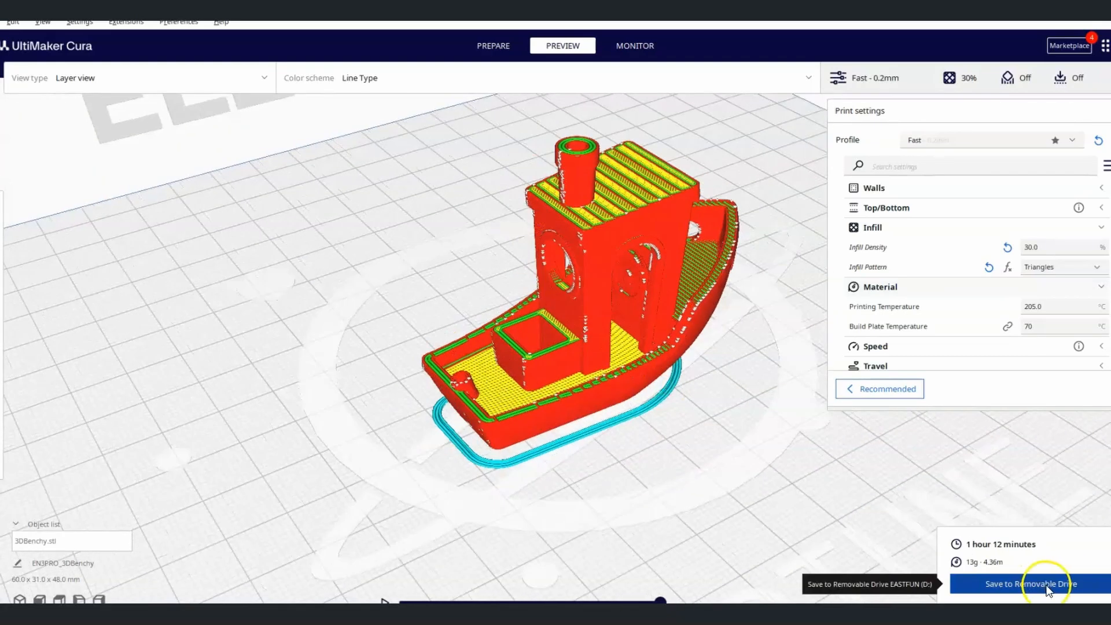
Step: Save EN3PRO_3DBenchy.gcode to removable drive EASTFUN (D:) and dismiss the File Saved notice
click(1031, 583)
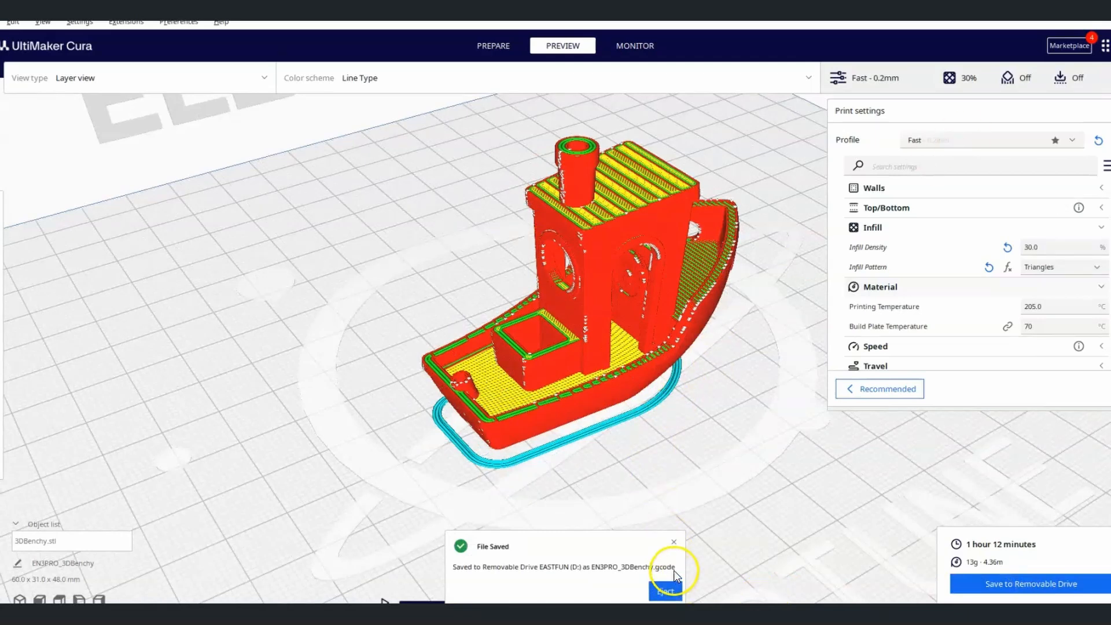
click(673, 542)
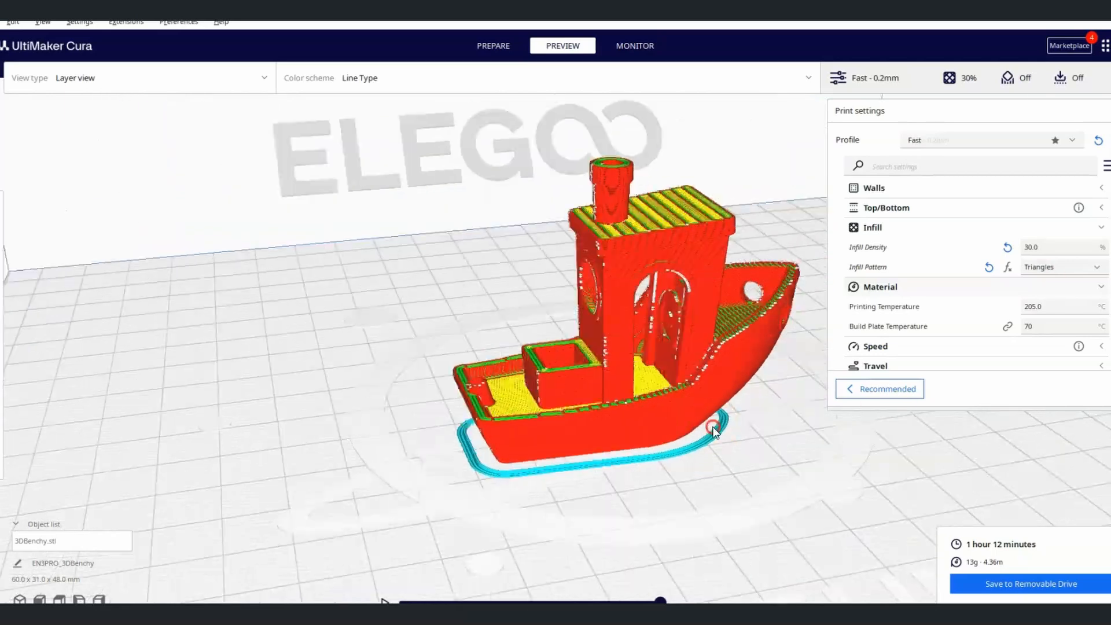
drag(714, 431, 816, 434)
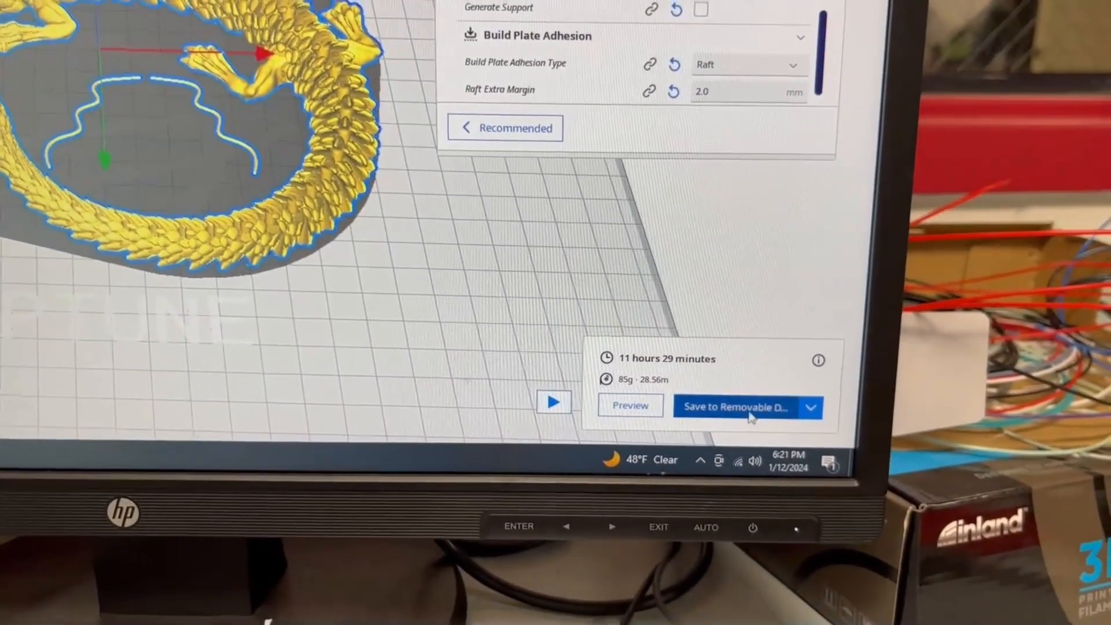
Step: Save the sliced raft-adhered dragon's G-code to the removable drive
click(737, 406)
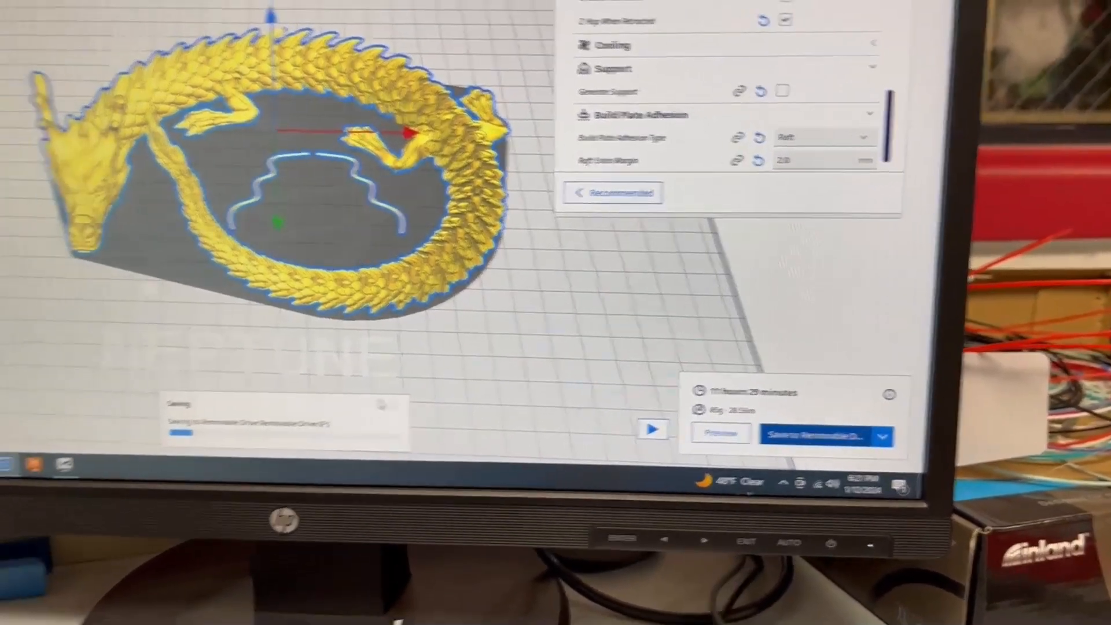